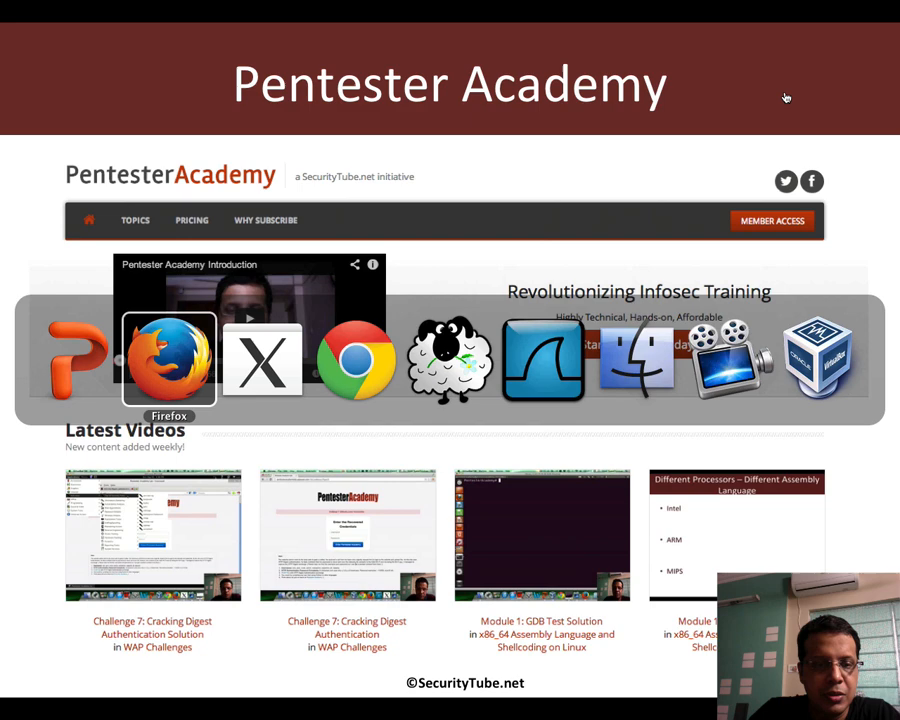
Leave the Keynote slide and bring up the Finder https folder with certificate, key and capture.
left_click(637, 360)
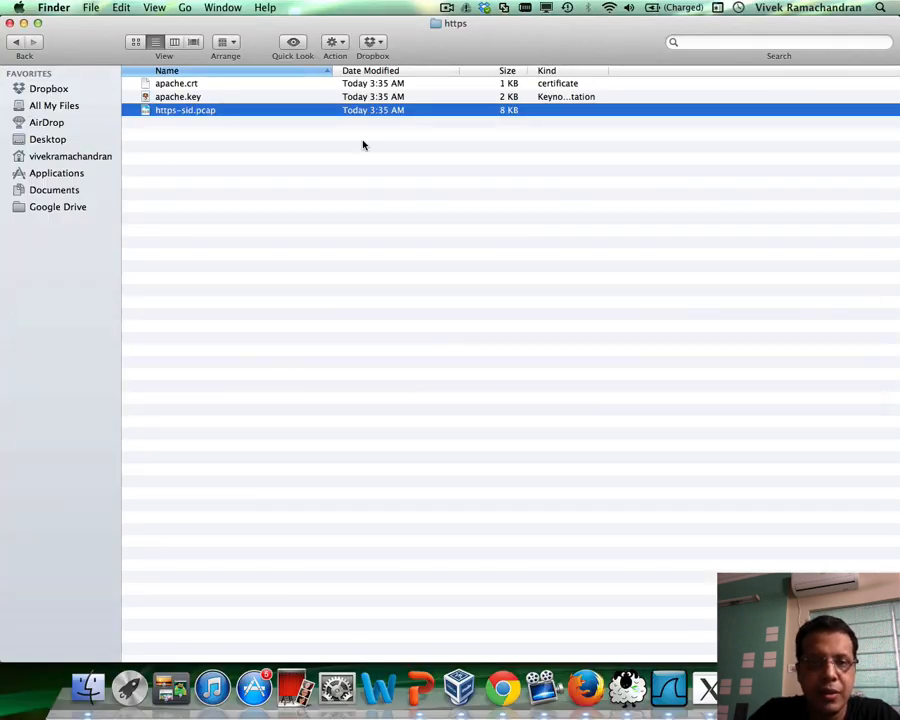
mouse_move(235, 228)
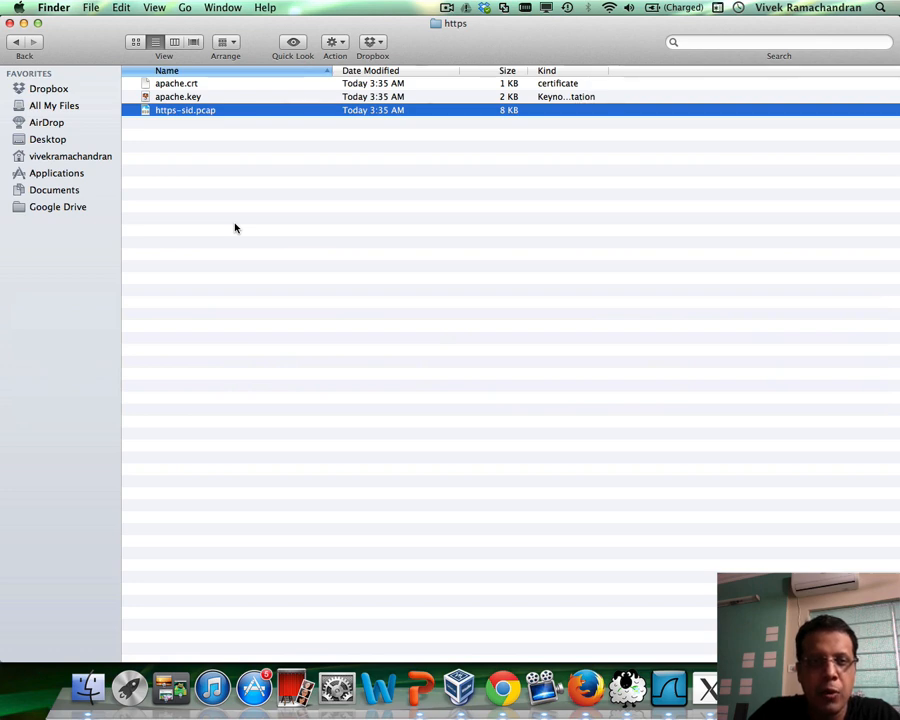
mouse_move(210, 144)
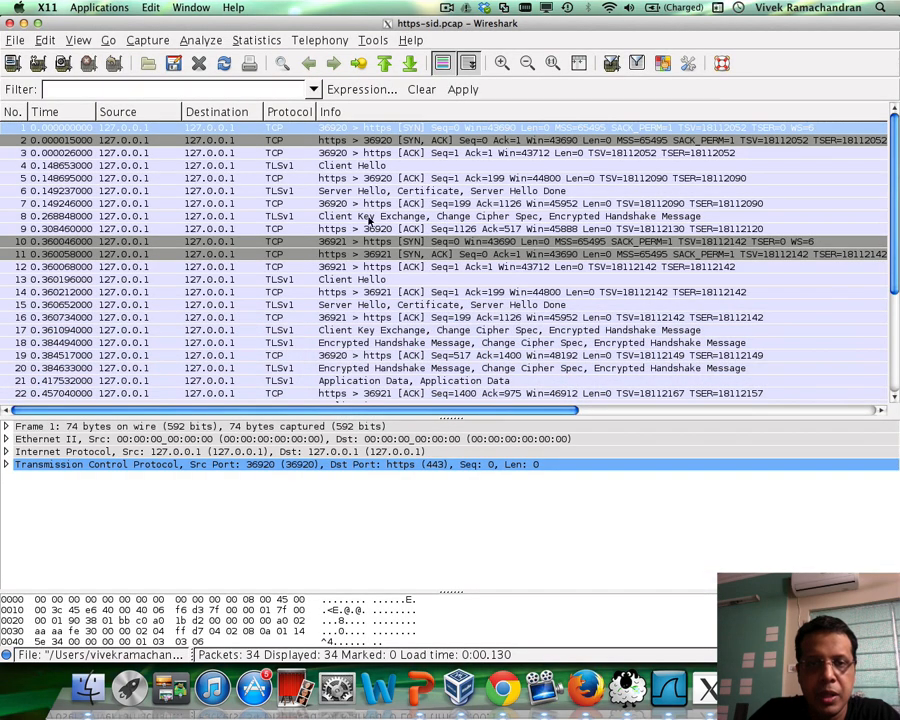
mouse_move(393, 258)
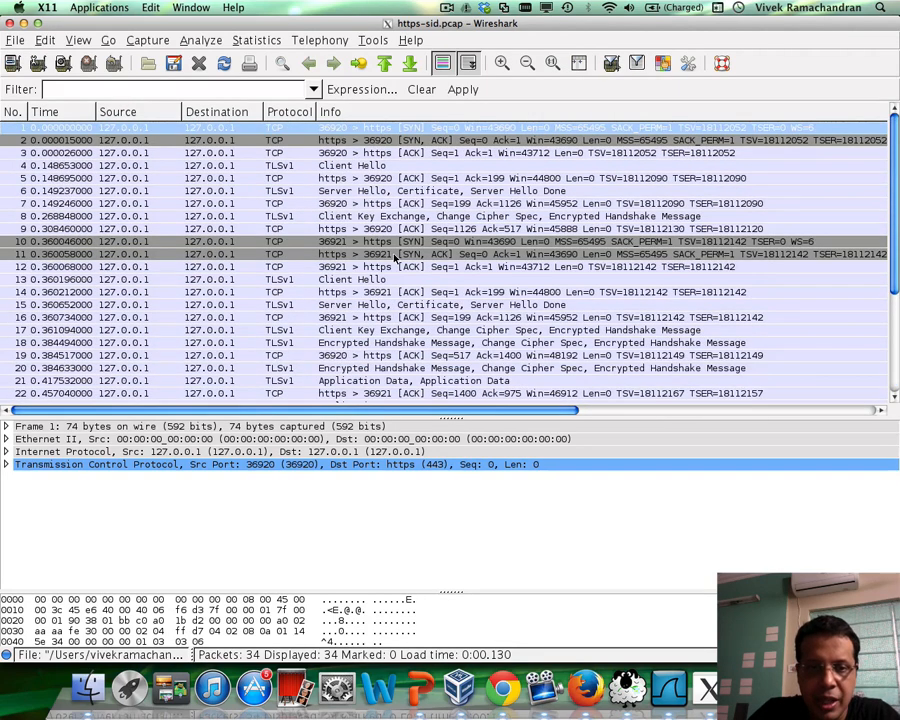
Scroll the packet list to the Application Data, Encrypted Alerts and FIN/RST teardown packets.
scroll("down", 3)
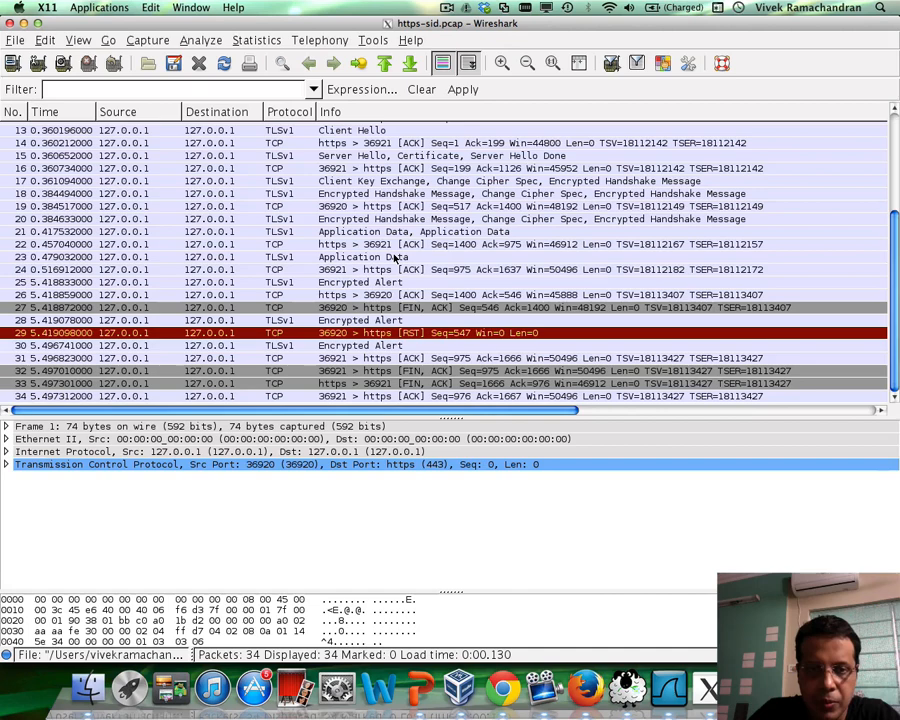